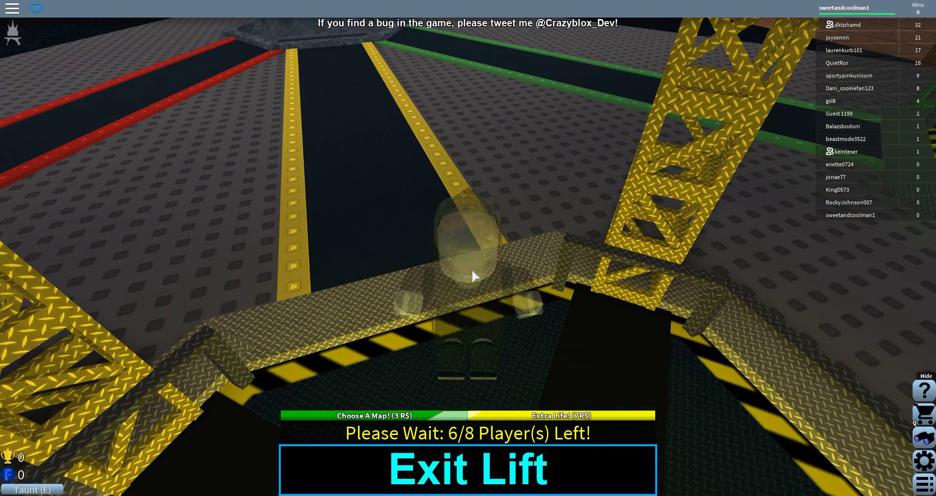
# Exit the waiting lift via the Exit Lift button and confirm leaving
pyautogui.click(468, 469)
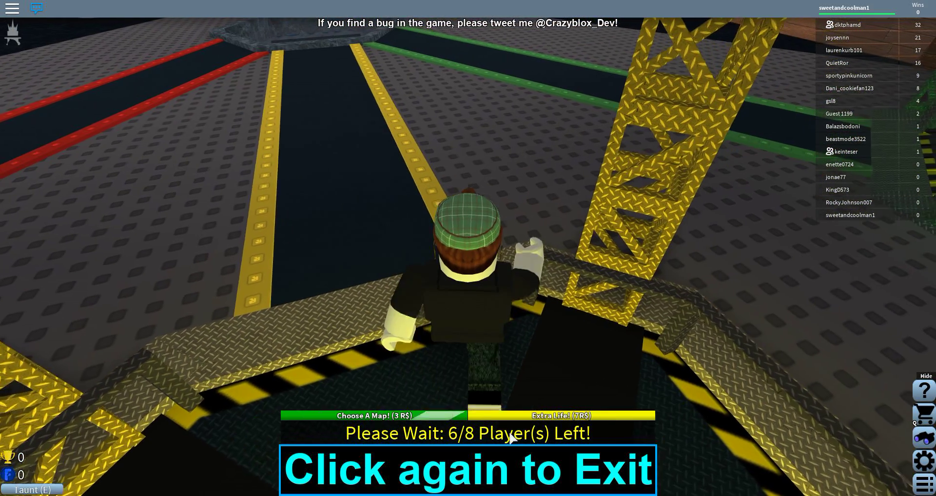
pyautogui.click(467, 469)
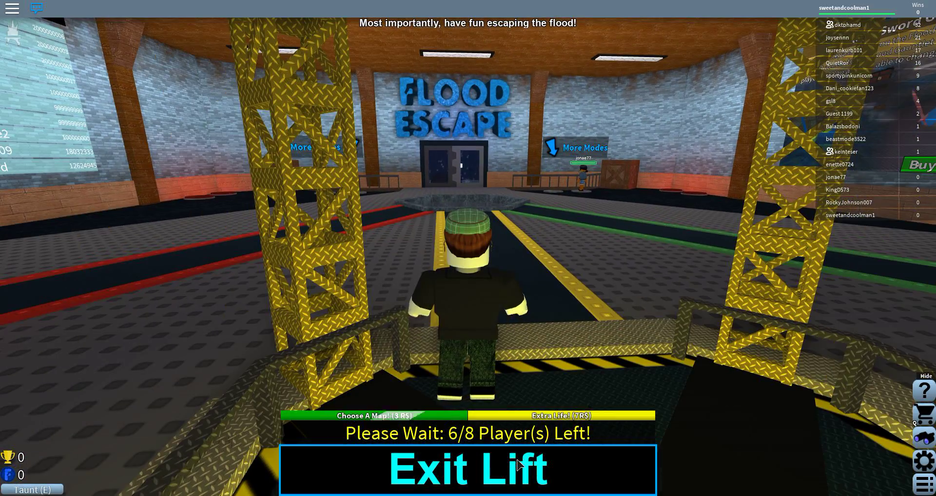
pyautogui.click(468, 469)
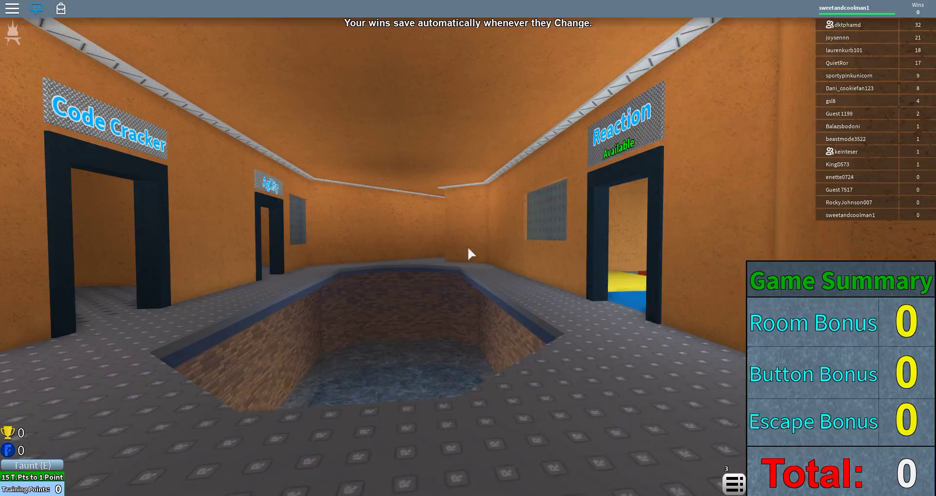
pyautogui.moveTo(471, 253)
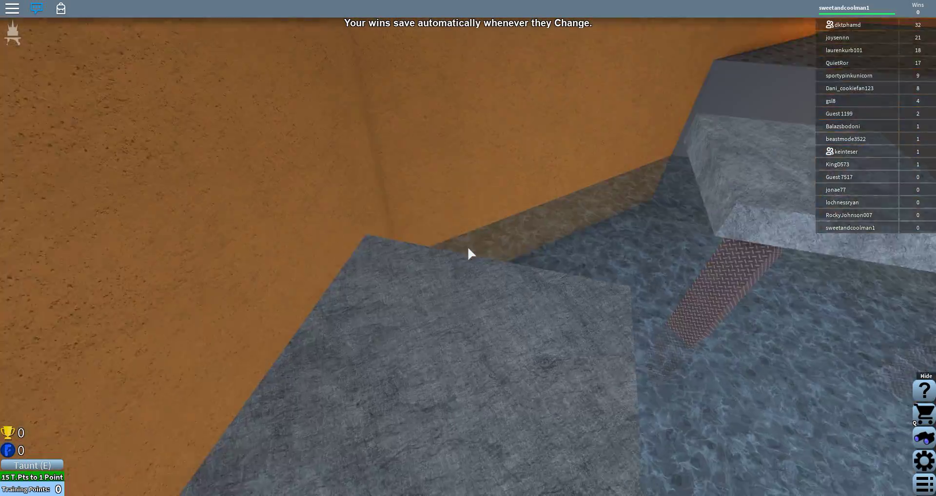
pyautogui.moveTo(468, 254)
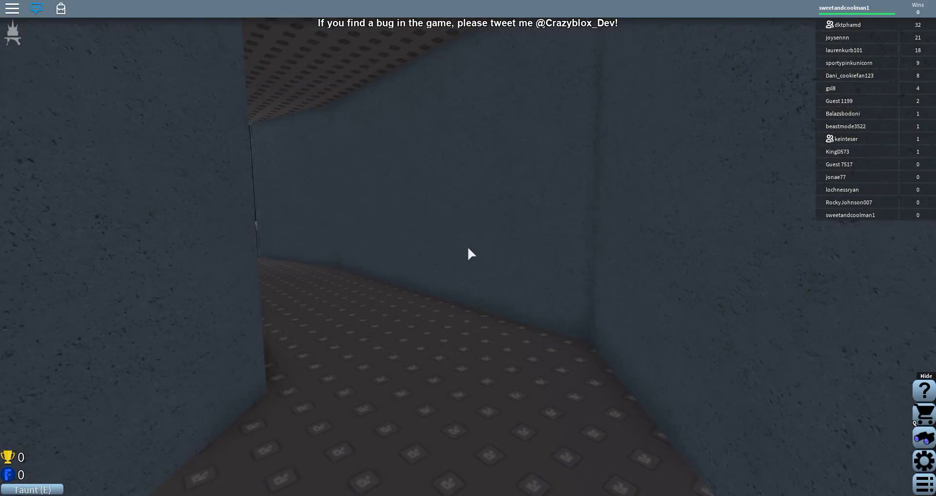
# Walk forward through the grey stone corridor into the lobby near the Flood Gauntlet sign
pyautogui.press('w')
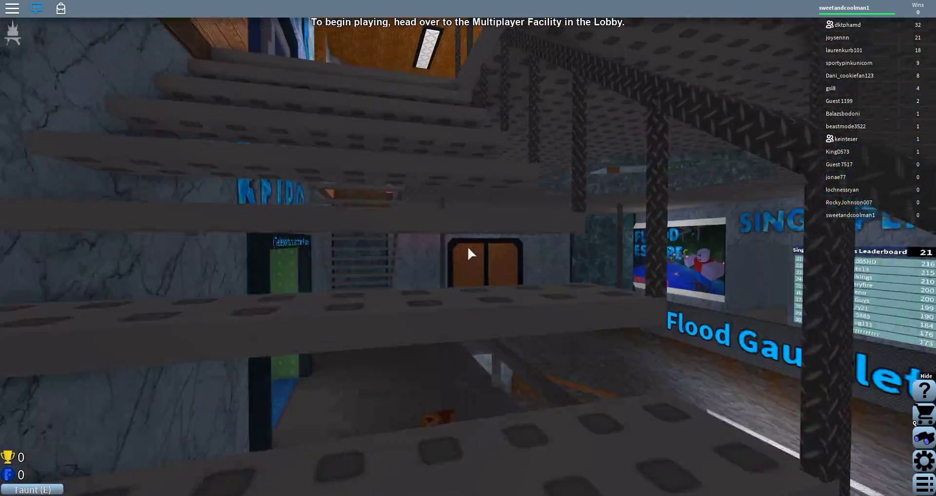
pyautogui.moveTo(471, 253)
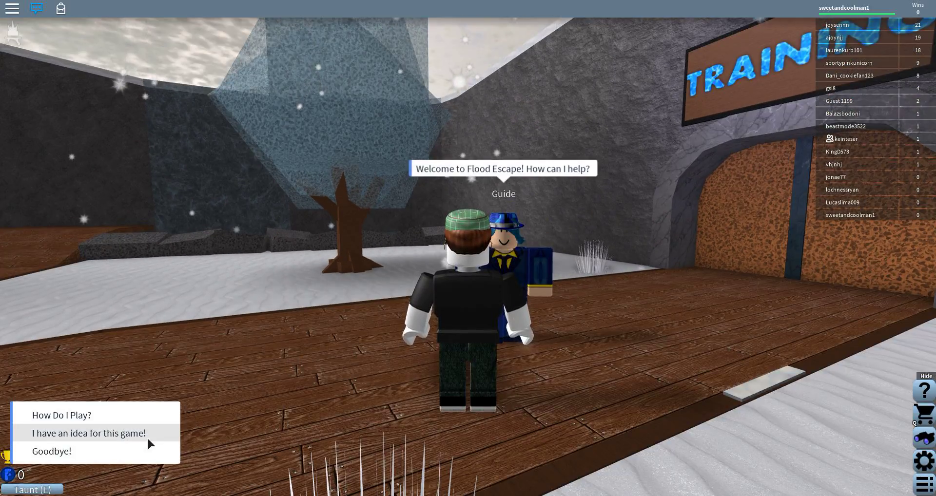
# Choose "I have an idea for this game!" in the snowy area Guide's dialog
pyautogui.click(89, 433)
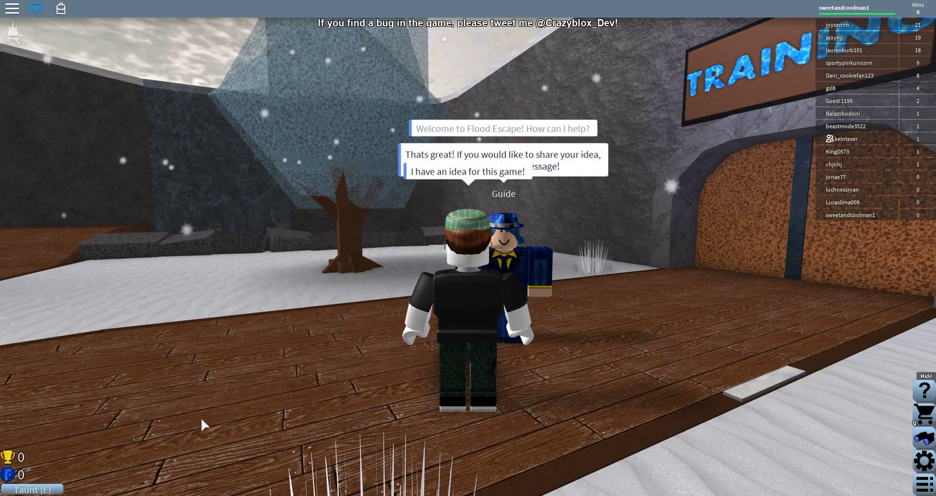